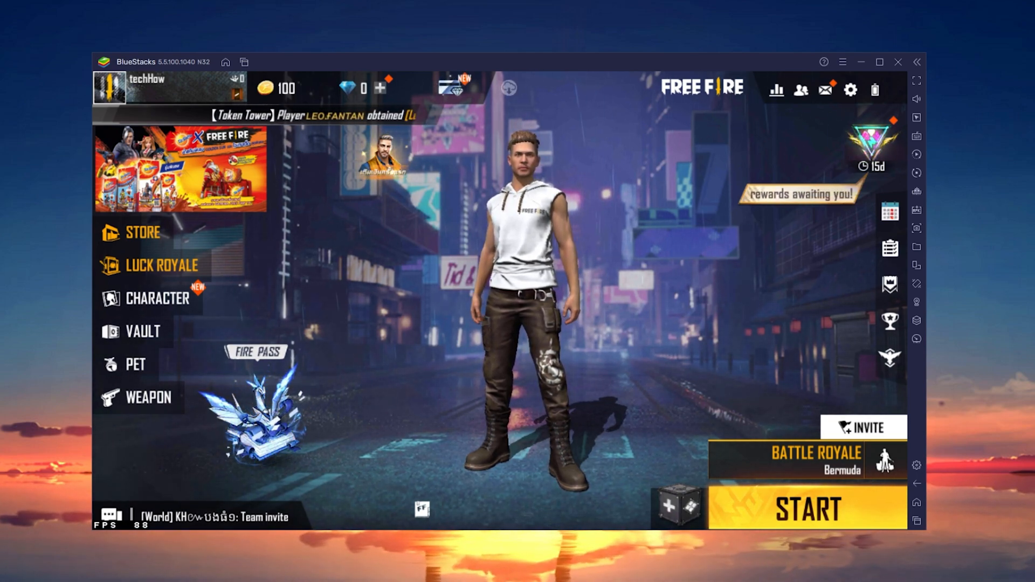
Open Free Fire's Settings on the Basic tab from the lobby gear icon
click(851, 90)
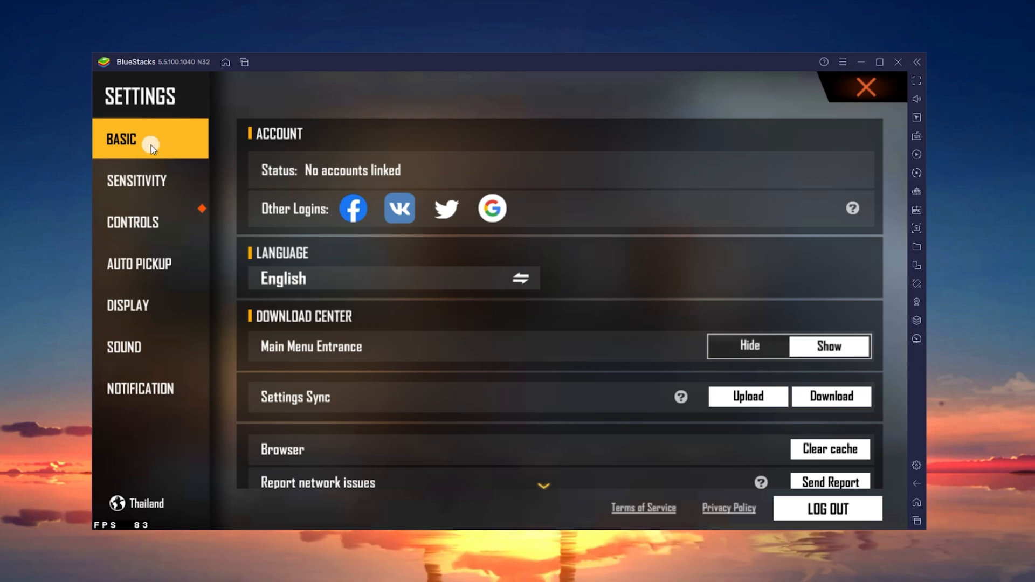
Clear Free Fire's Browser web cache, confirm the prompt, and close Settings
scroll(down, 3)
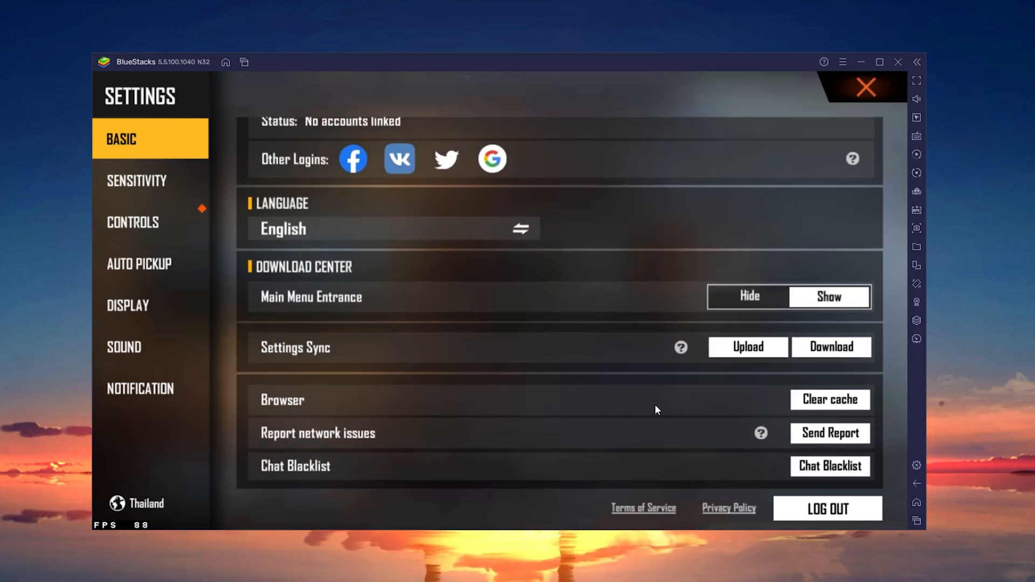
click(829, 399)
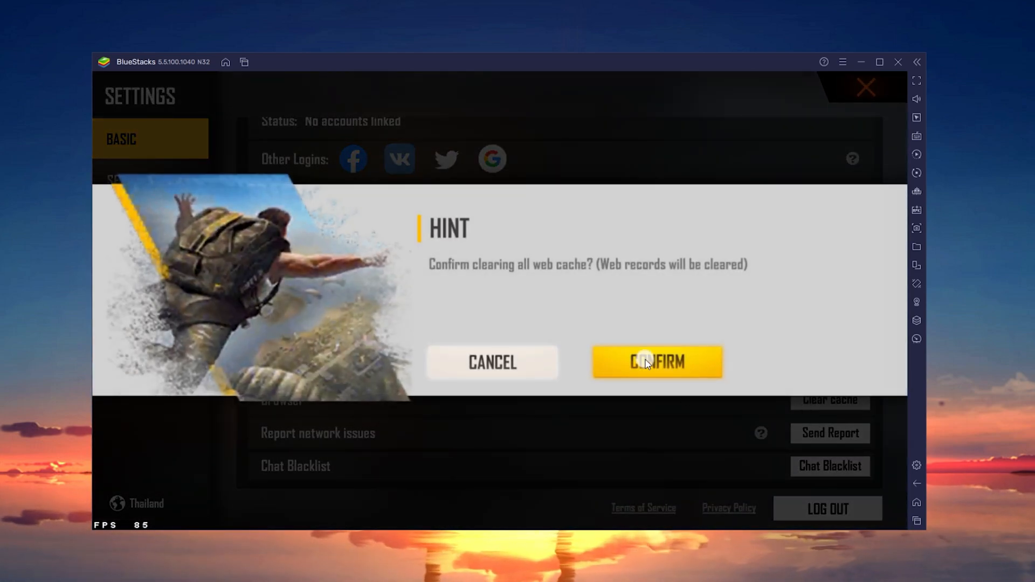
click(656, 362)
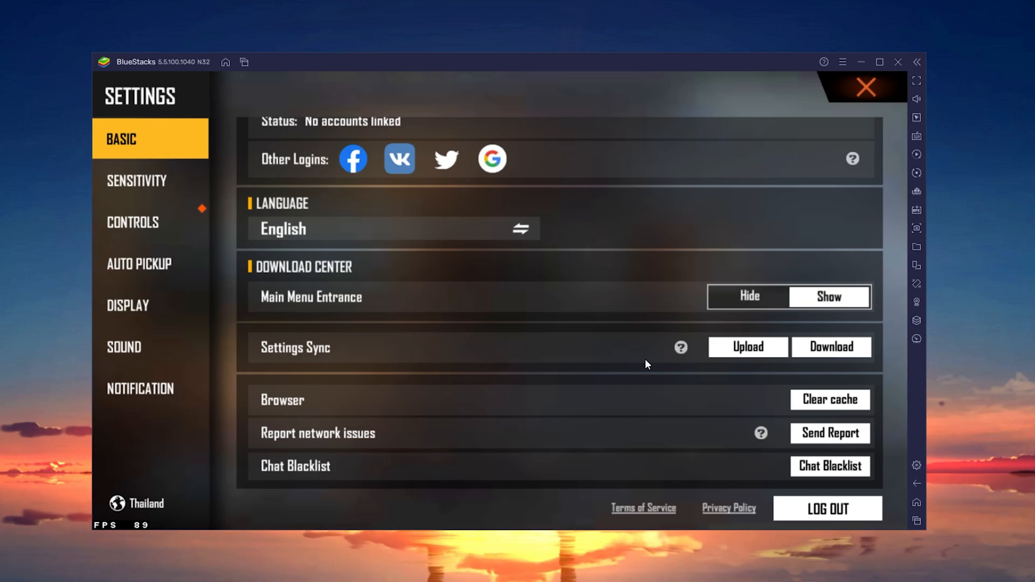
click(865, 87)
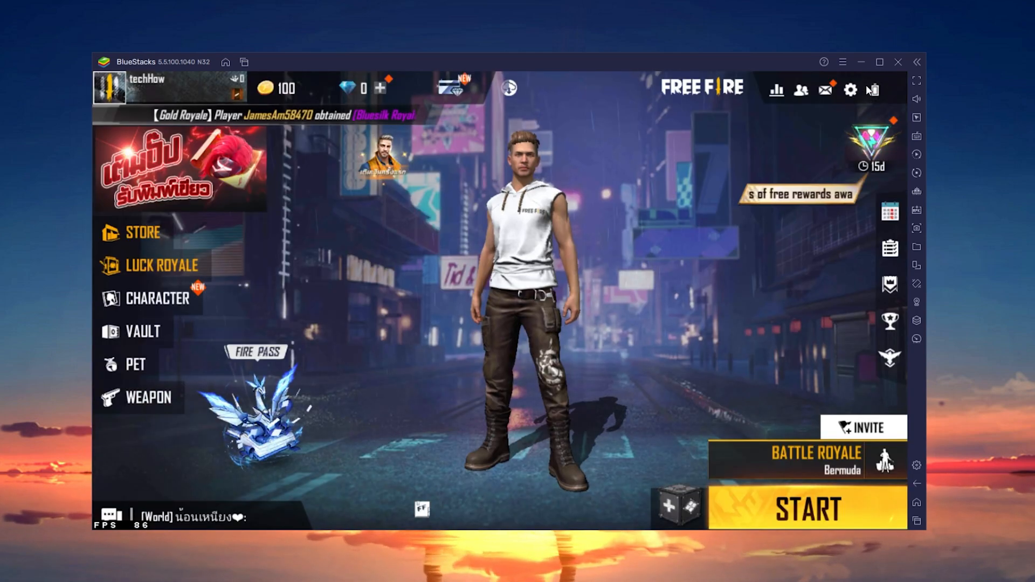
Exit Free Fire to the BlueStacks home screen of installed apps
click(226, 62)
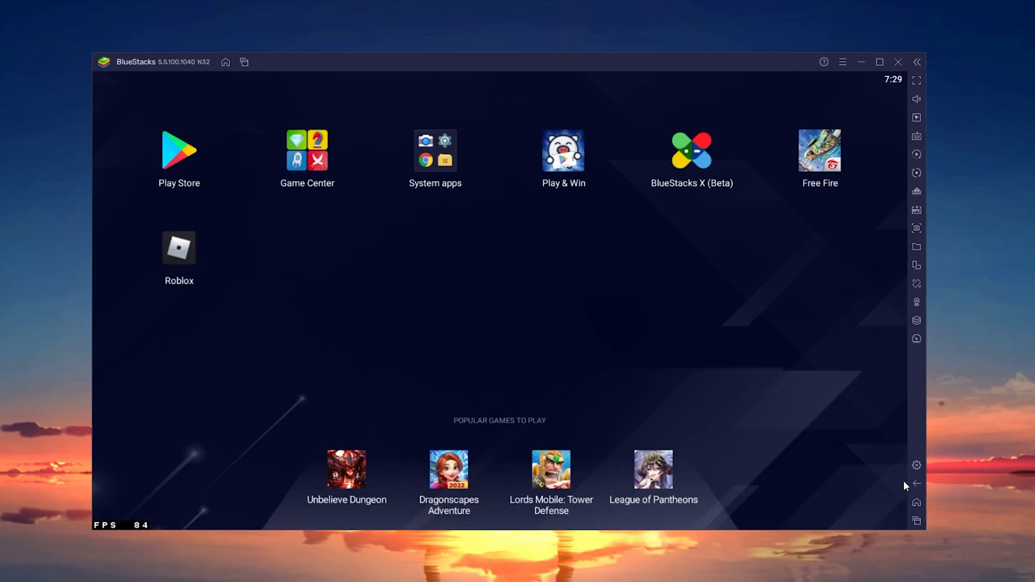
right_click(820, 150)
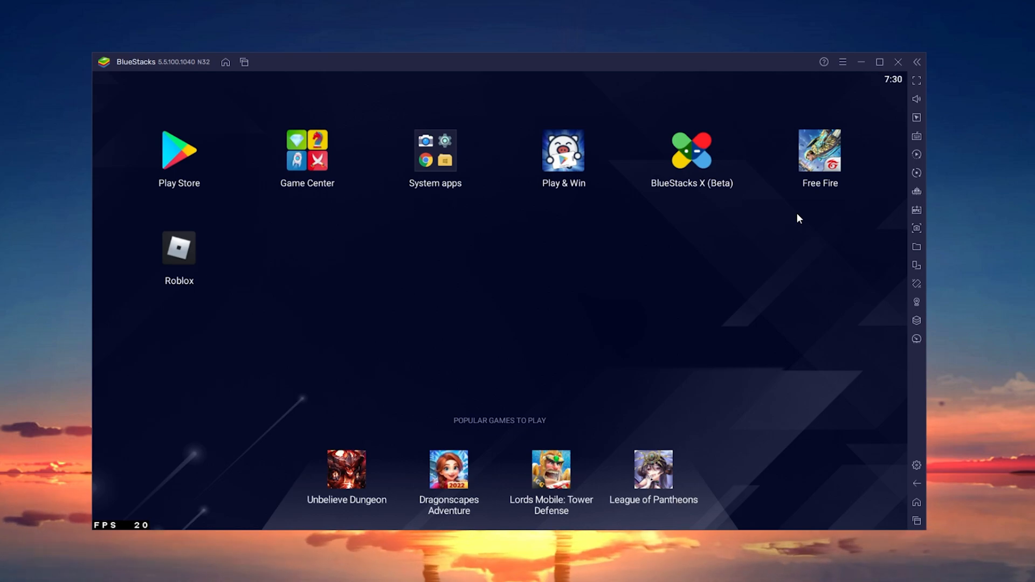
mouse_move(847, 331)
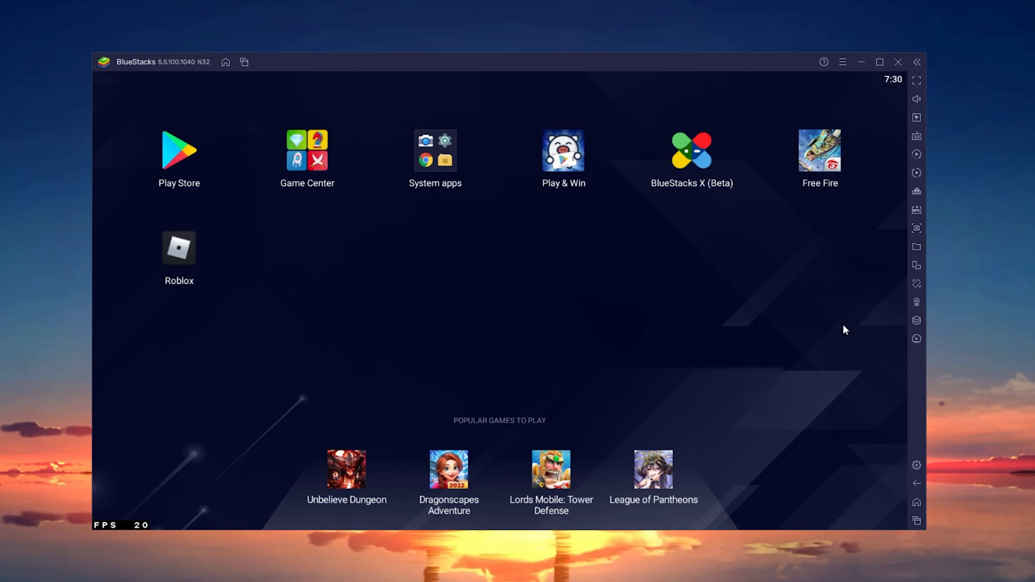
mouse_move(917, 465)
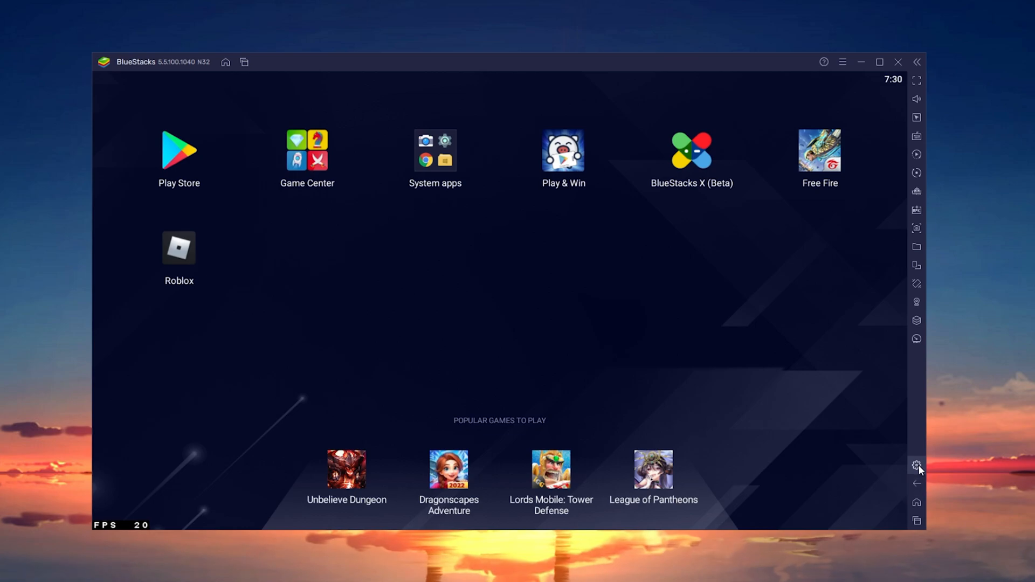
Choose Asus ROG 2 as the predefined device profile in BlueStacks Device settings
click(917, 465)
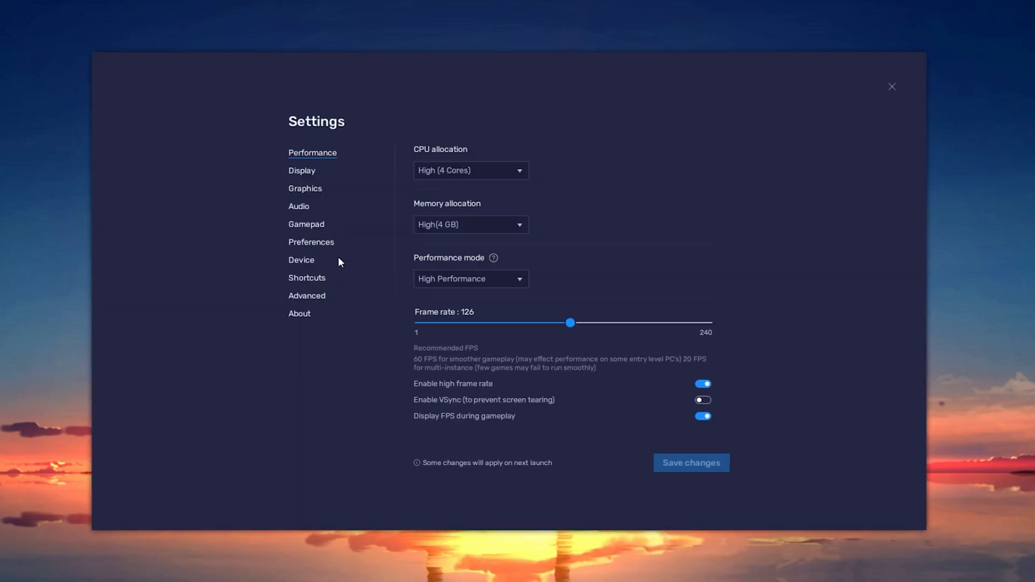
click(301, 259)
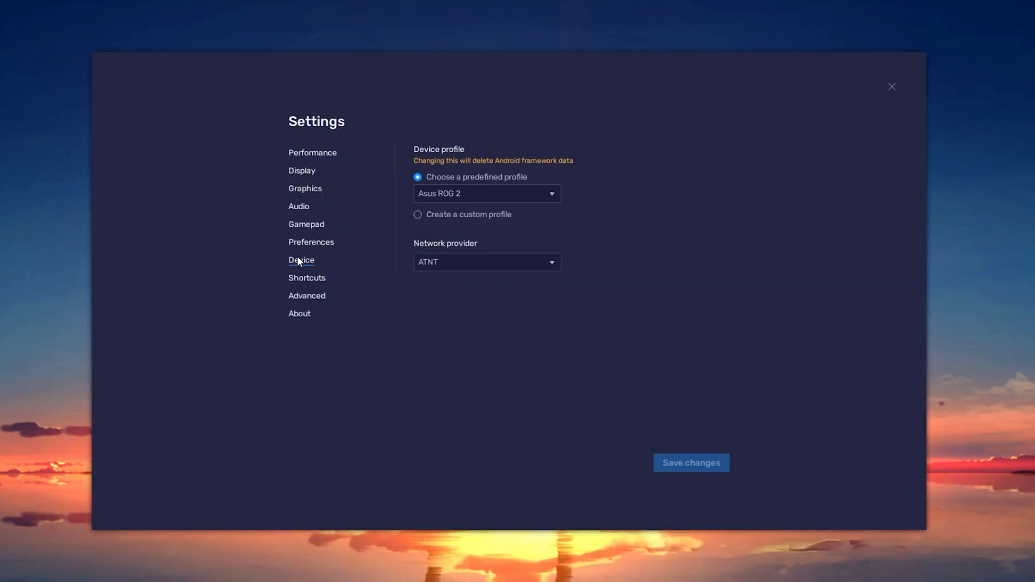
click(486, 194)
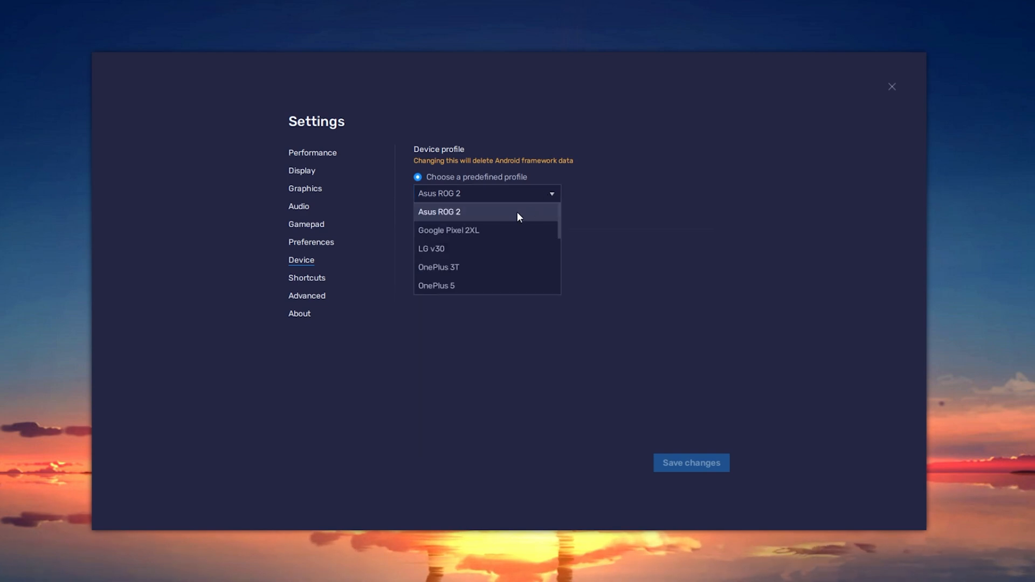
mouse_move(447, 218)
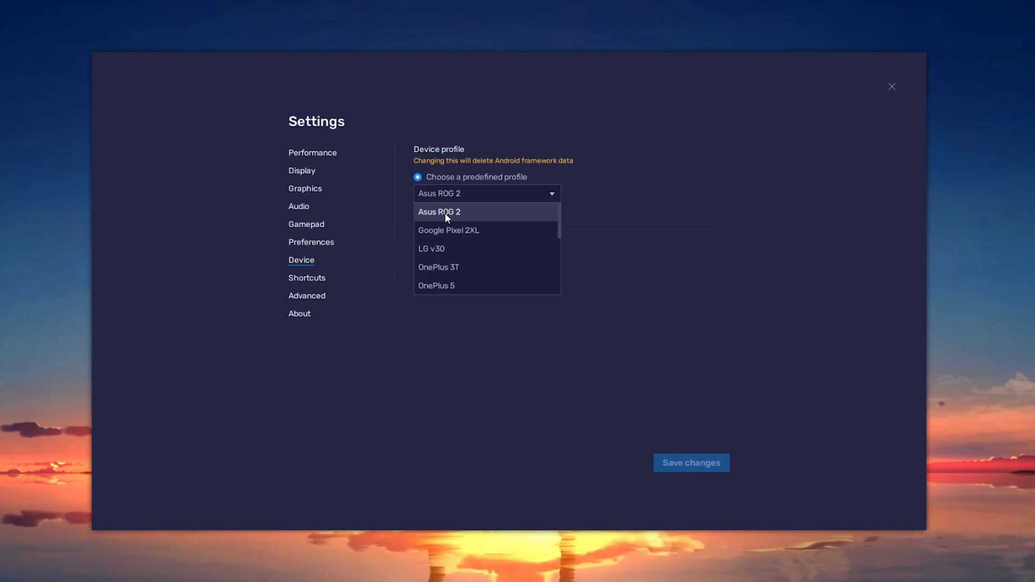
click(439, 212)
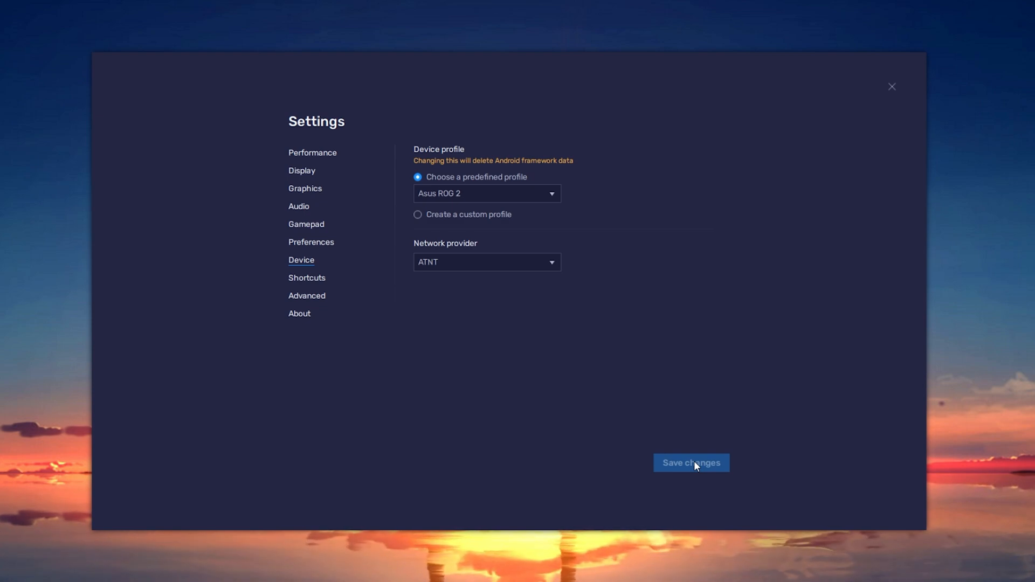
mouse_move(692, 463)
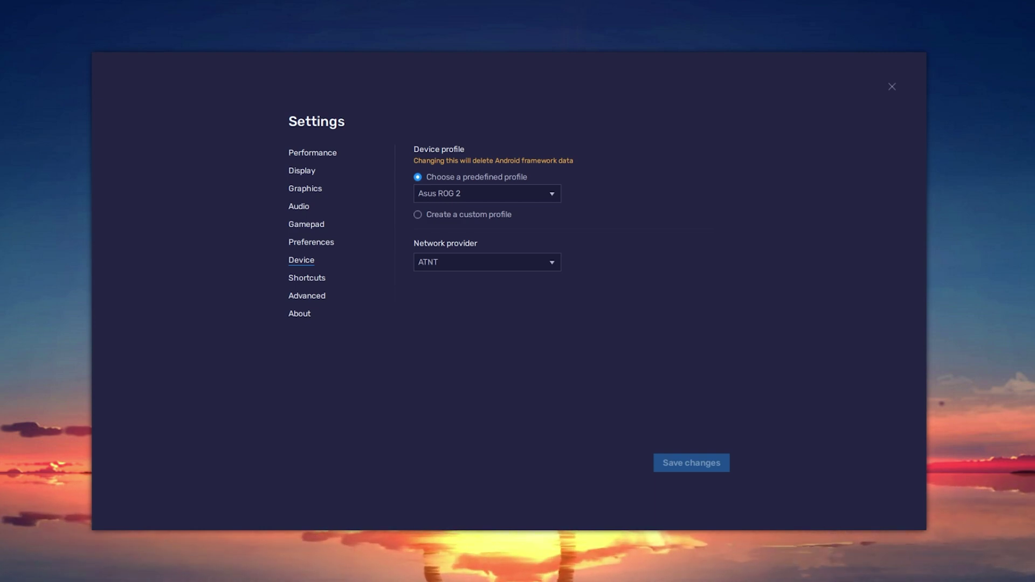
mouse_move(689, 338)
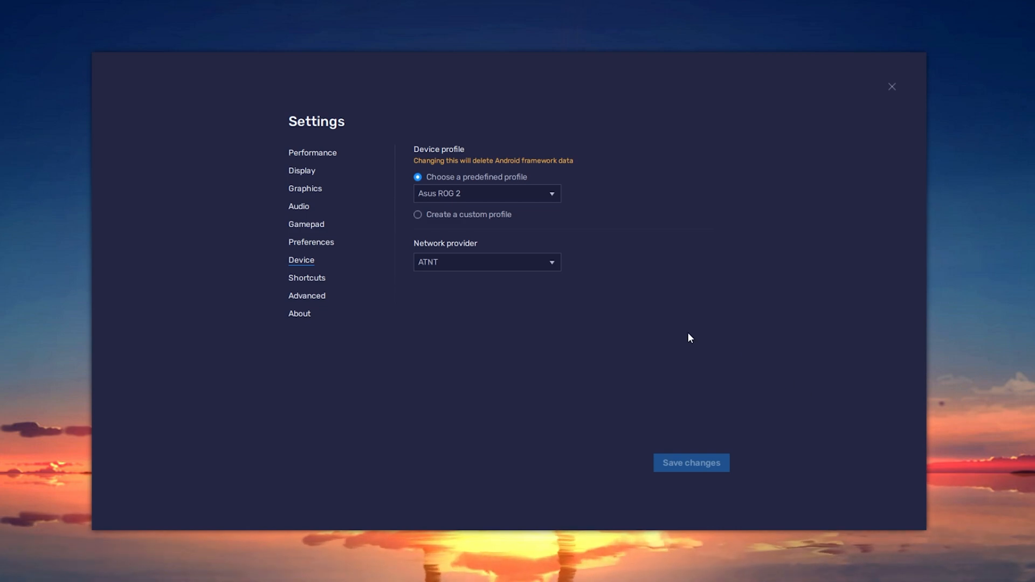
mouse_move(892, 87)
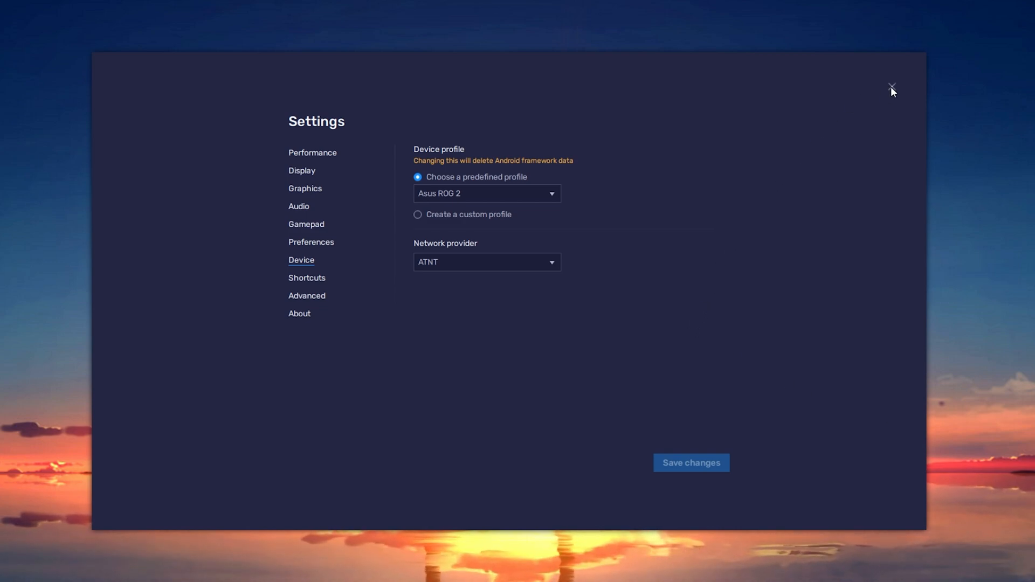
Close BlueStacks settings and shut down the emulator to restart it
click(891, 86)
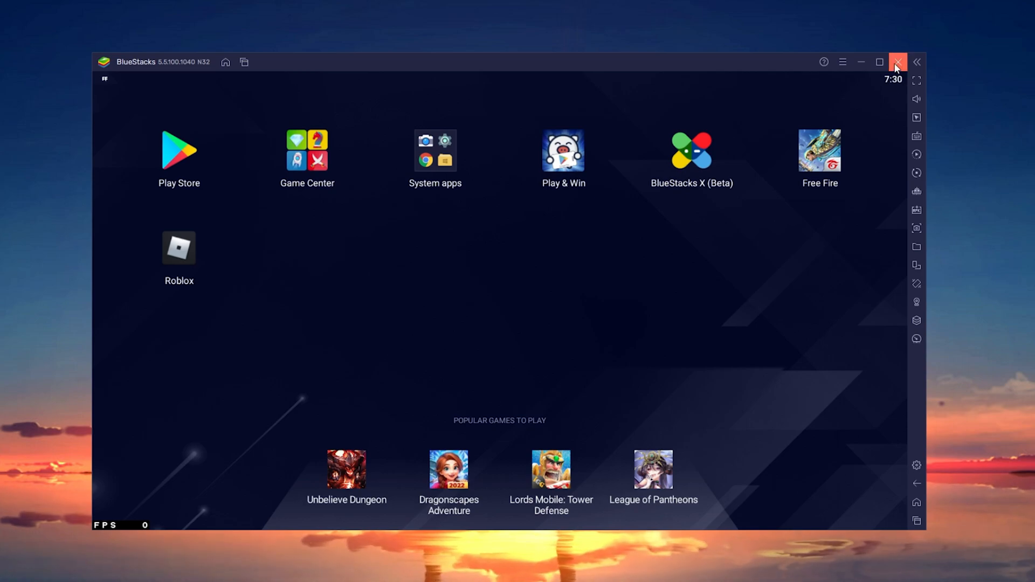
click(897, 62)
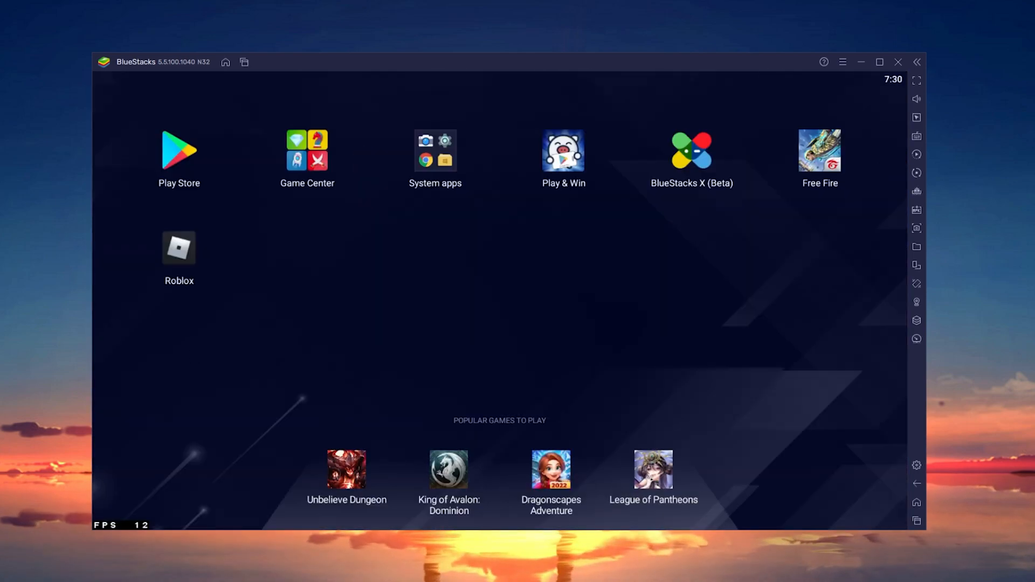
mouse_move(741, 285)
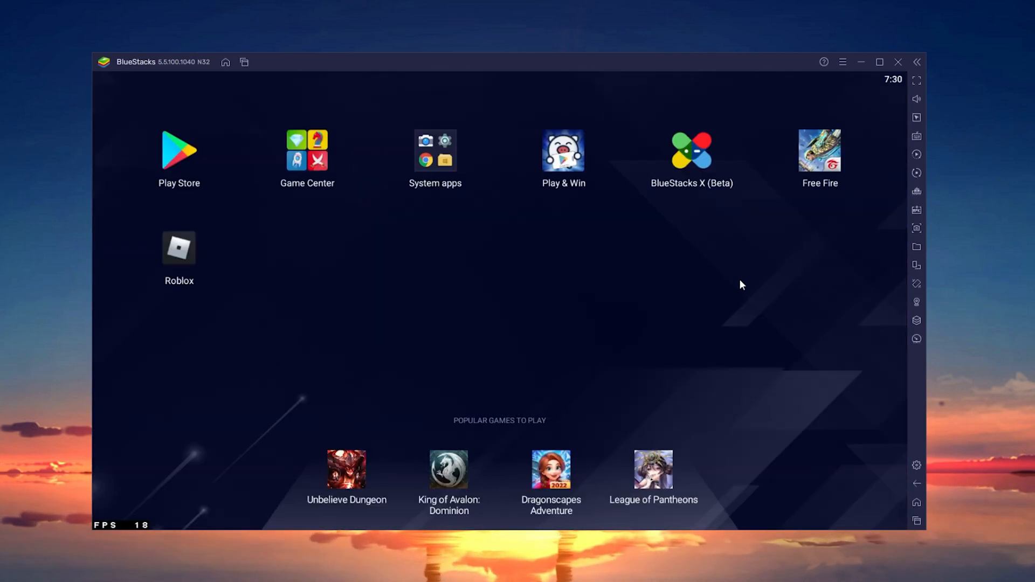